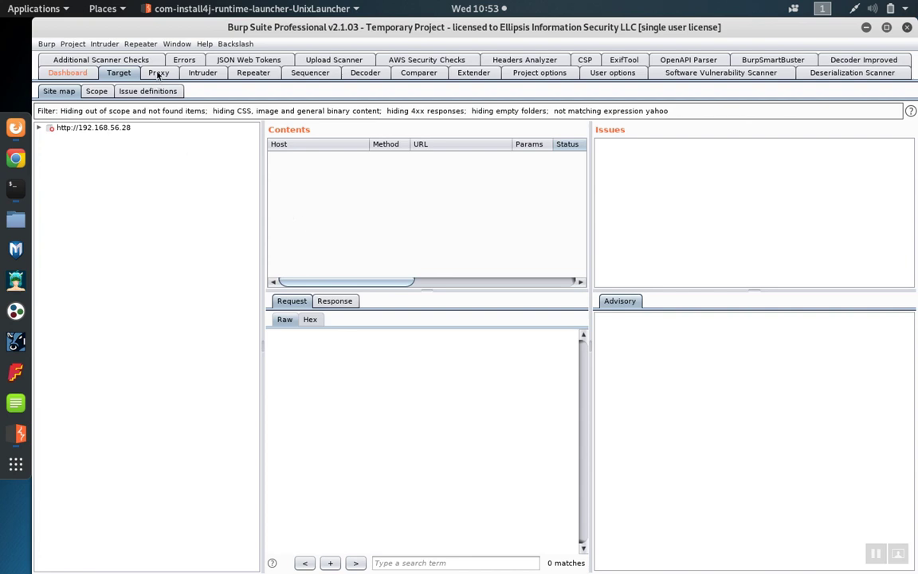
- Open Burp's Proxy tab and switch from HTTP history to the Intercept sub-tab
left_click(158, 73)
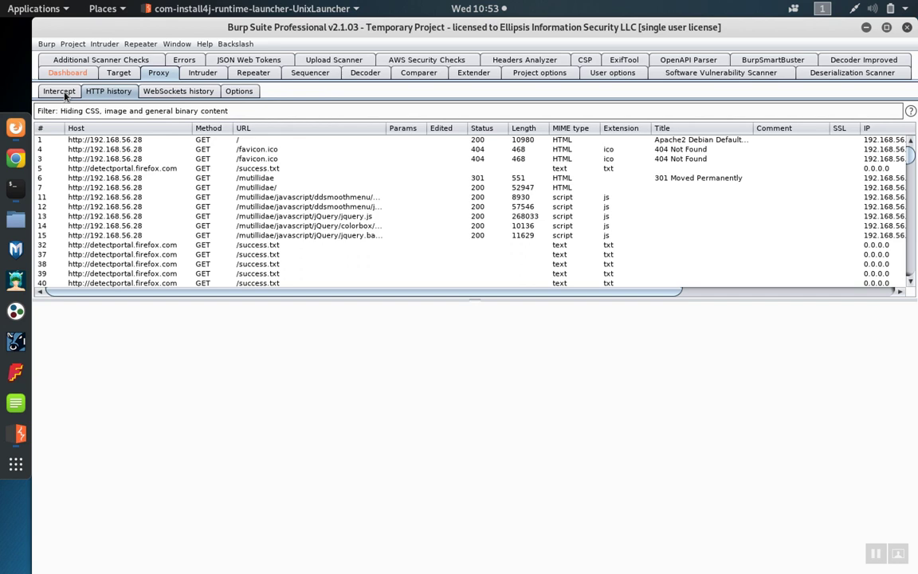
left_click(58, 90)
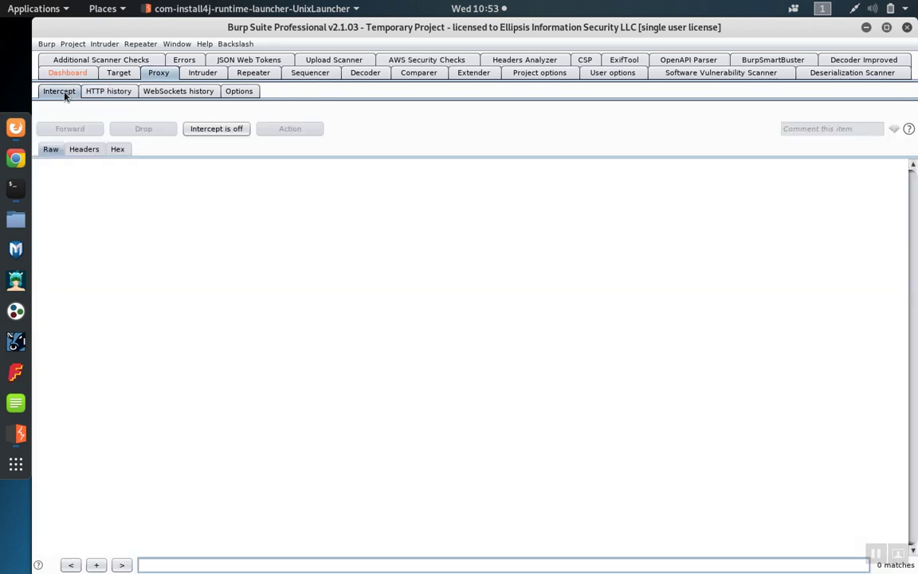
- In Firefox, reload the Mutillidae Home page through the proxy
left_click(215, 128)
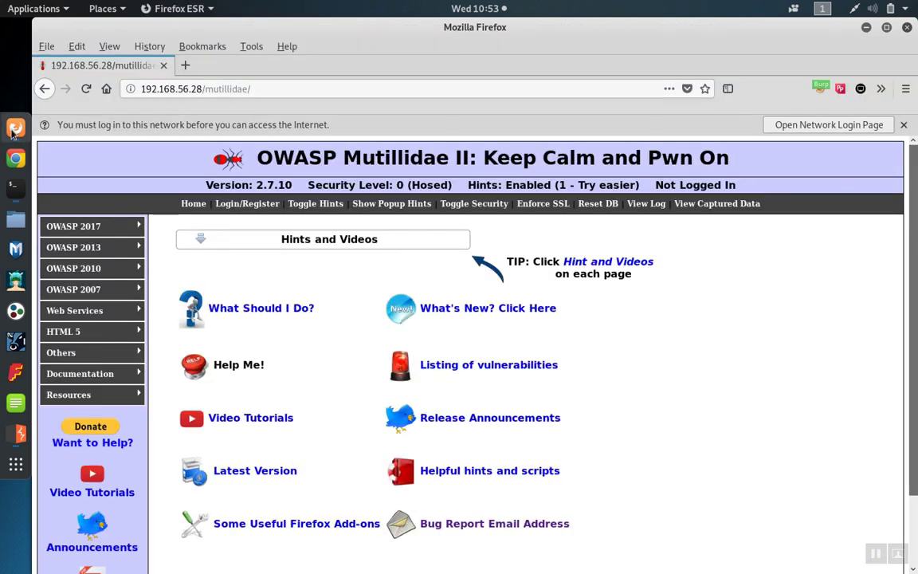
mouse_move(16, 127)
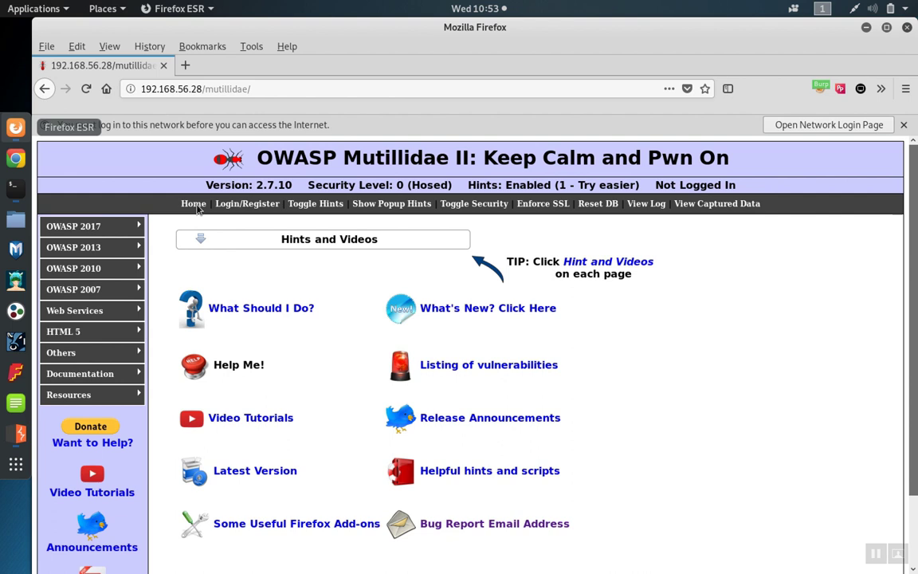
left_click(193, 203)
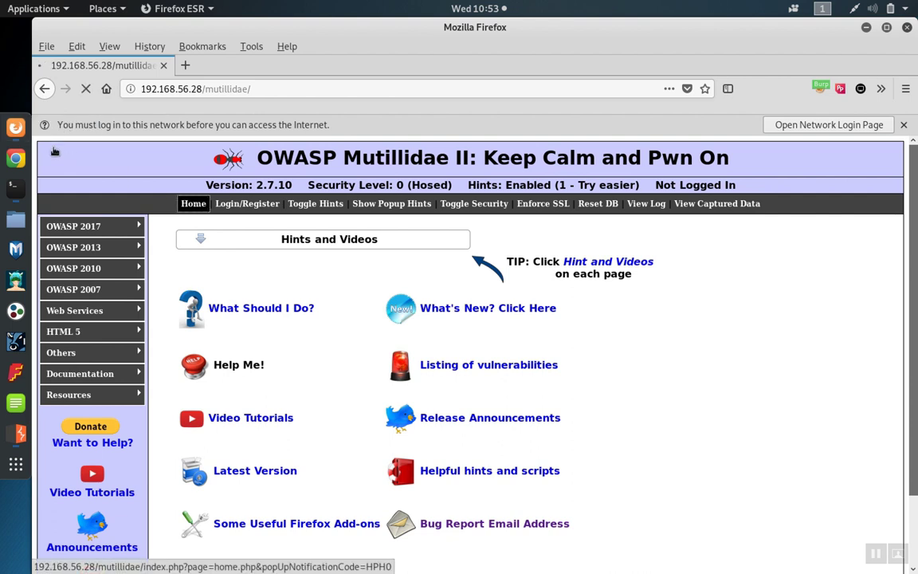
mouse_move(19, 437)
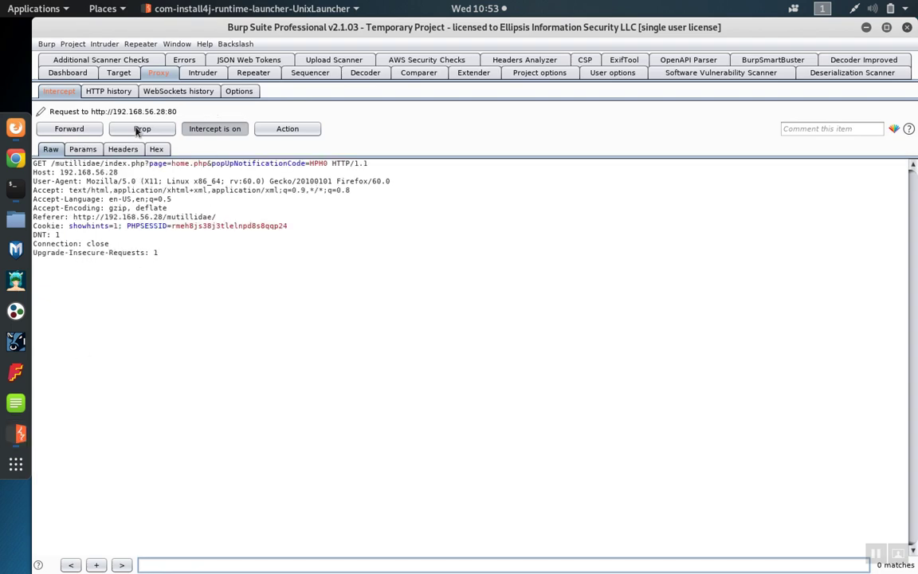
- Release the held Mutillidae home page, portal-check and donate image requests in Intercept
left_click(68, 128)
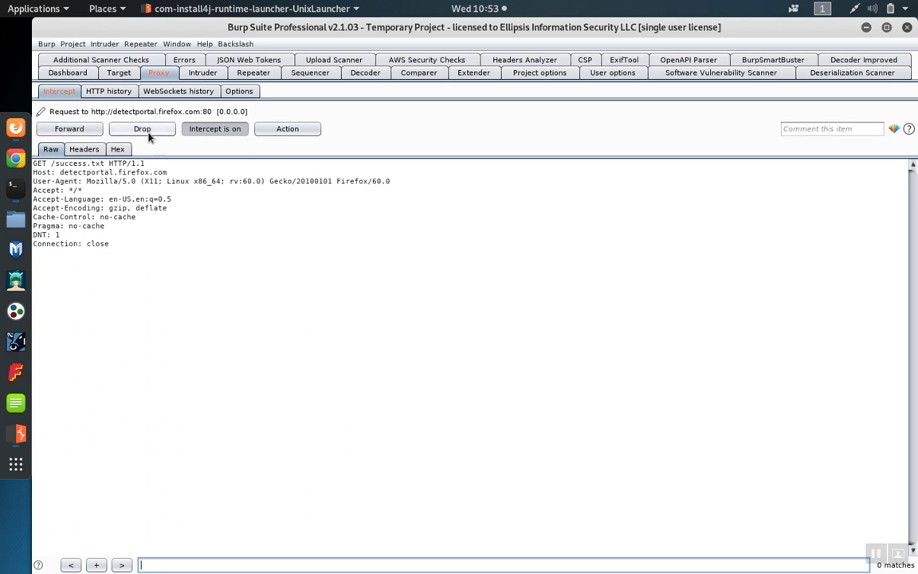
left_click(69, 129)
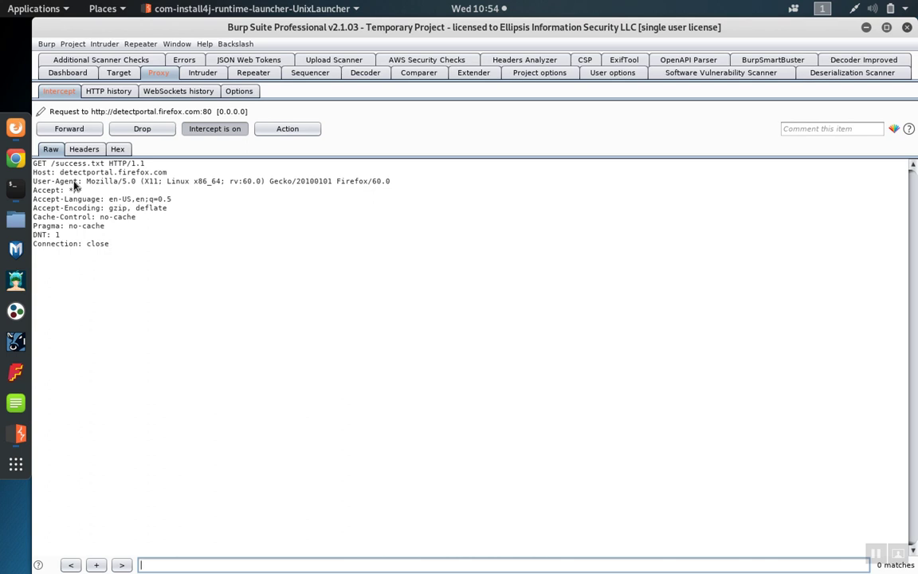
mouse_move(110, 211)
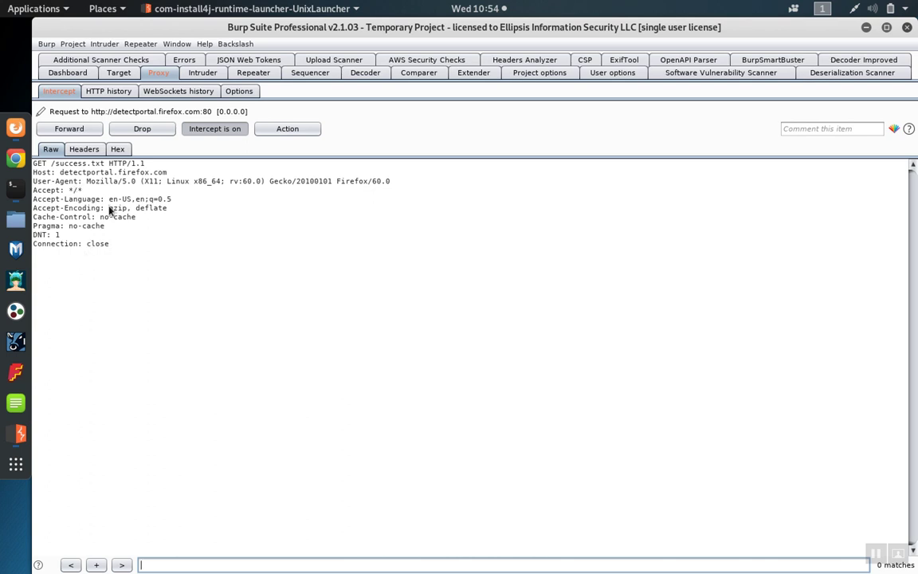
left_click(69, 128)
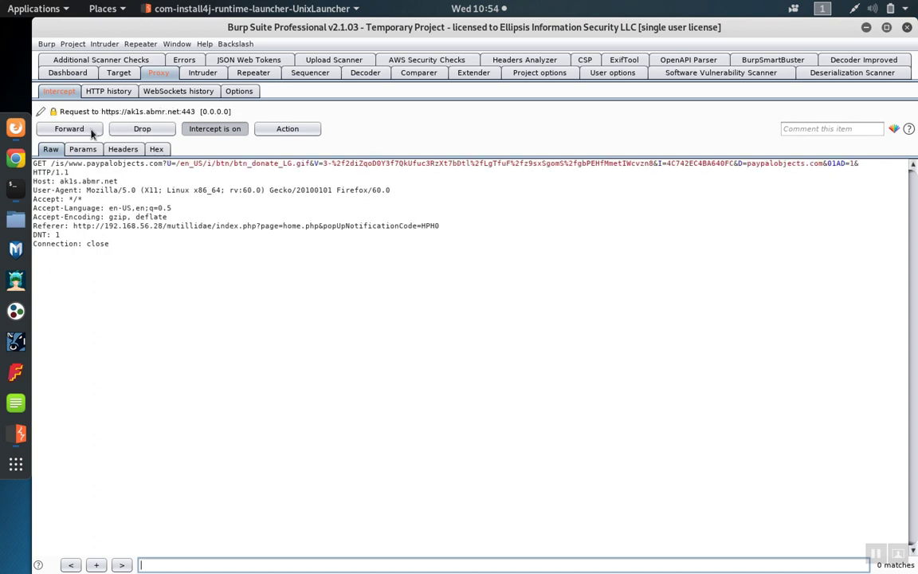
left_click(215, 128)
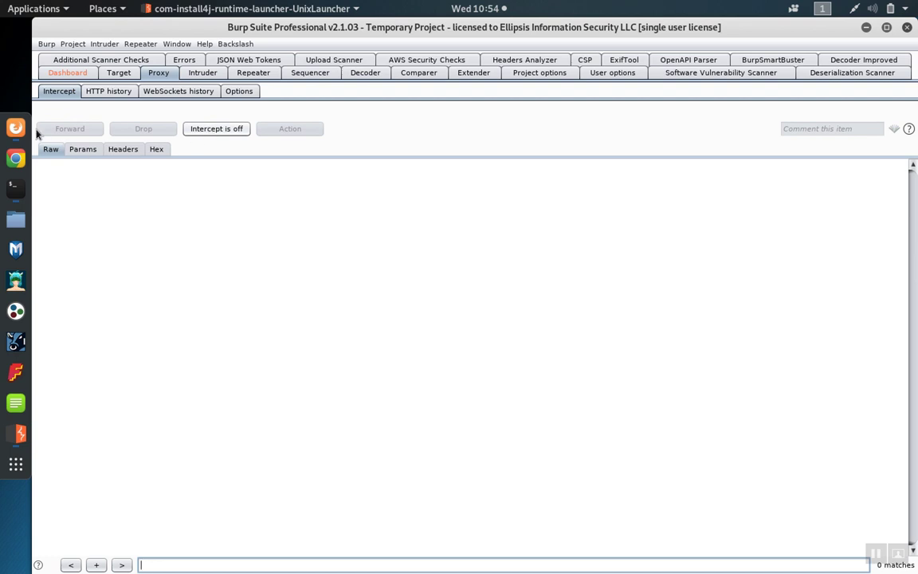
mouse_move(102, 94)
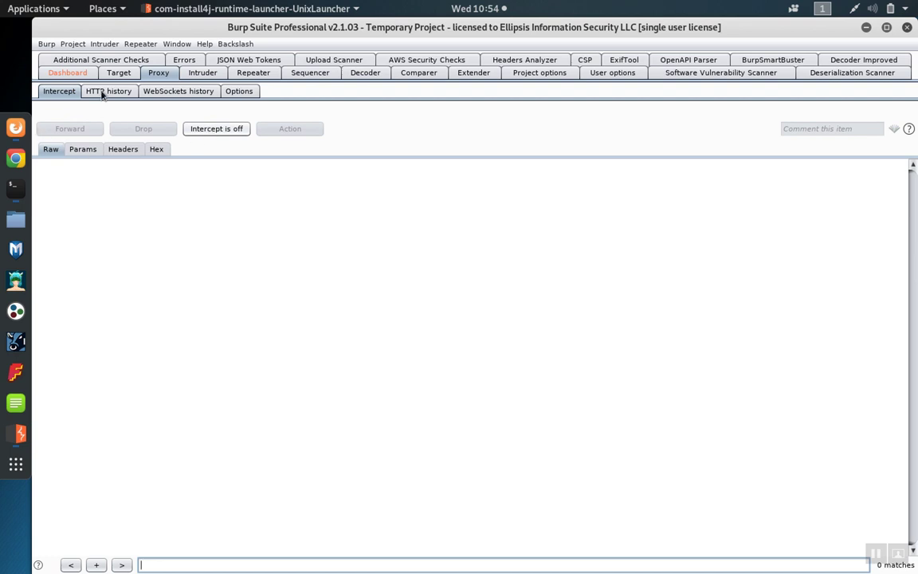
- Open Proxy HTTP history and scroll to the latest captured requests
left_click(108, 91)
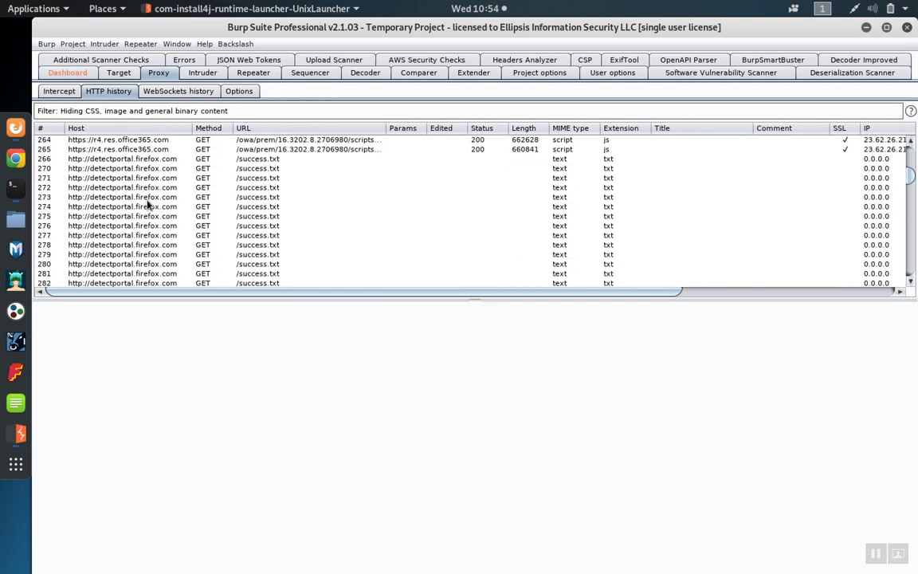
scroll("down", 3)
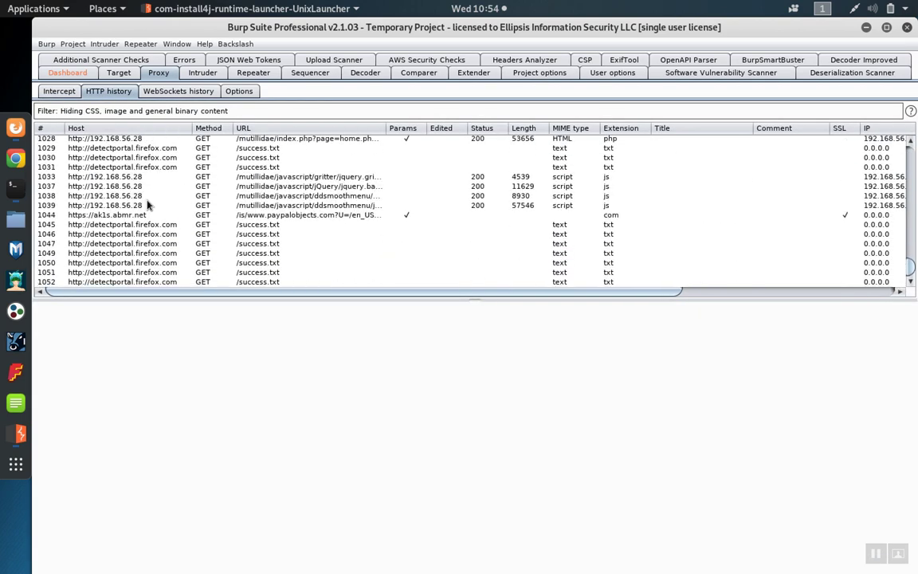
mouse_move(110, 250)
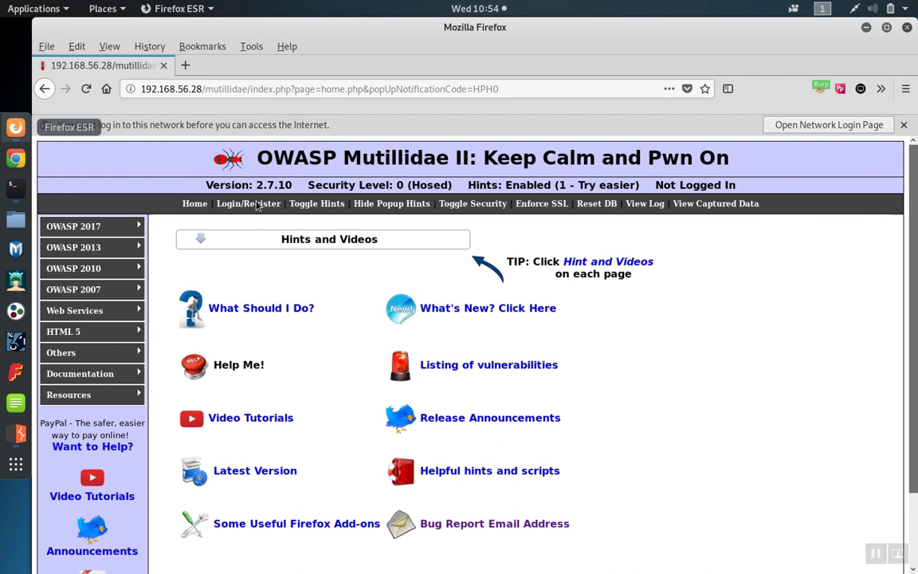
- Load the Mutillidae Login/Register page in Firefox, then return to Burp Suite
left_click(248, 203)
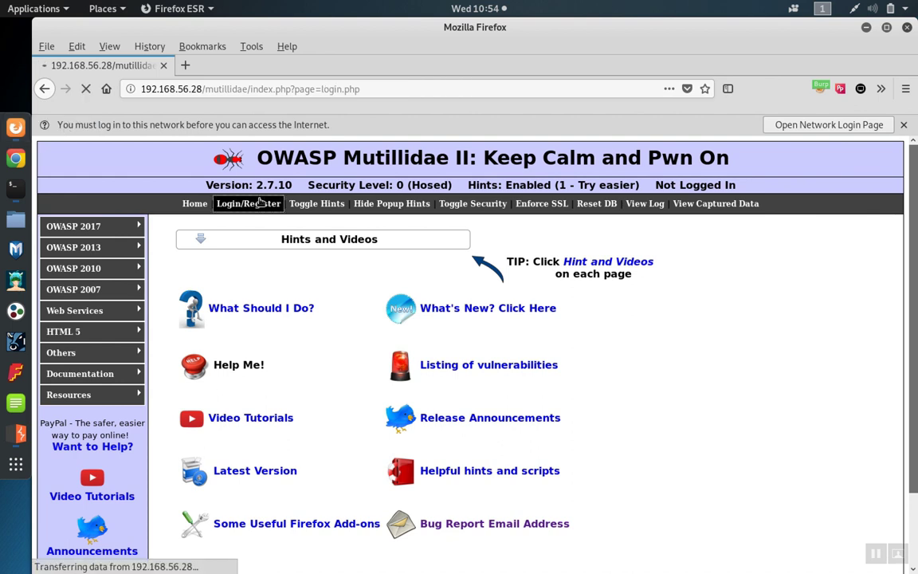
left_click(248, 203)
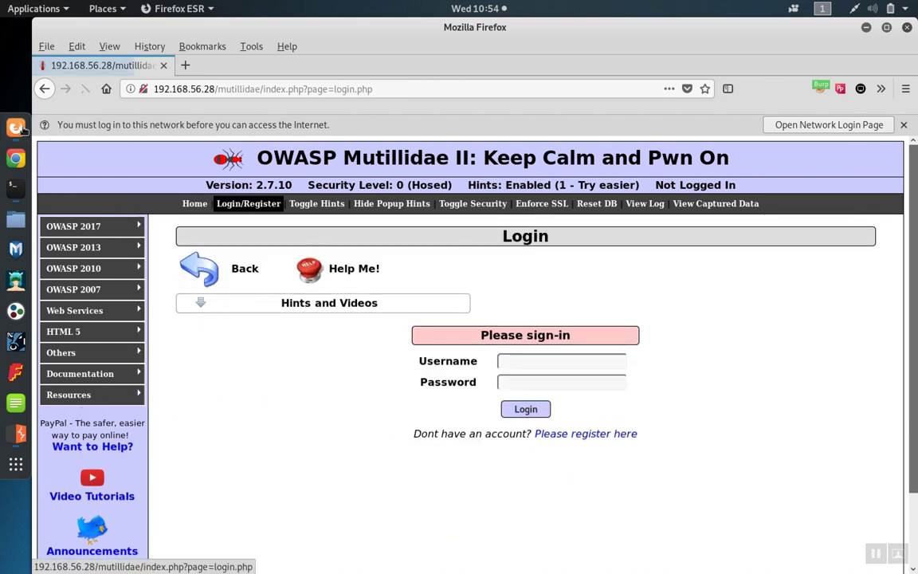
left_click(16, 432)
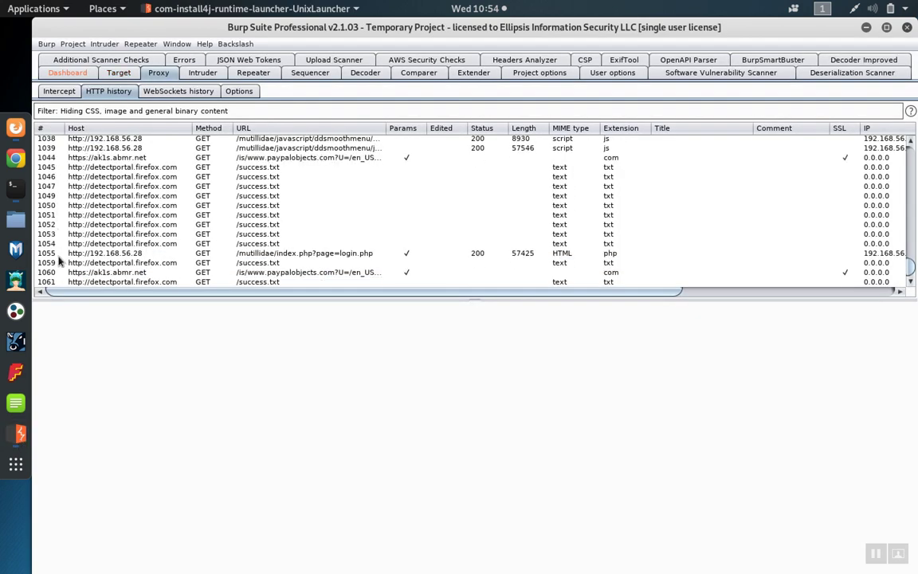
- Send the login.php history entry to Repeater, check it there, and return to Proxy
scroll("down", 3)
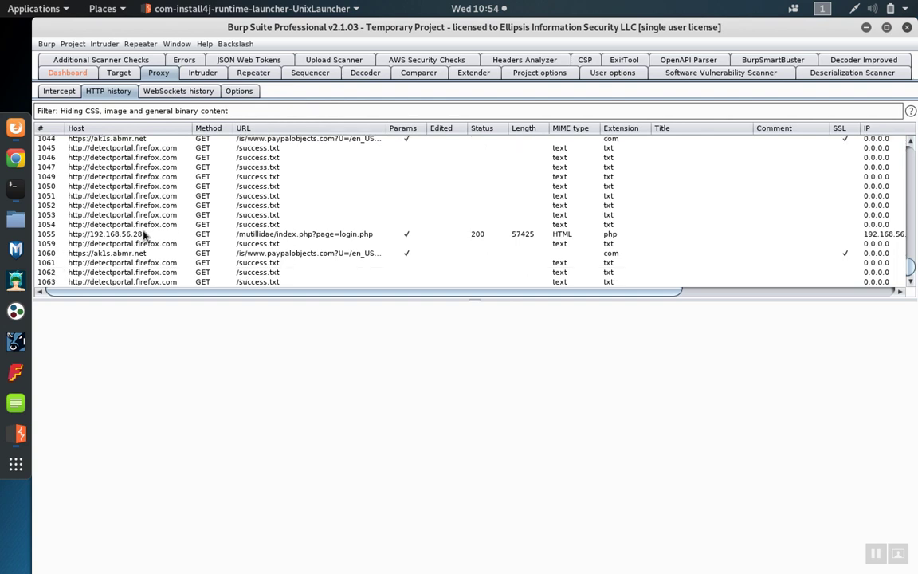
left_click(143, 234)
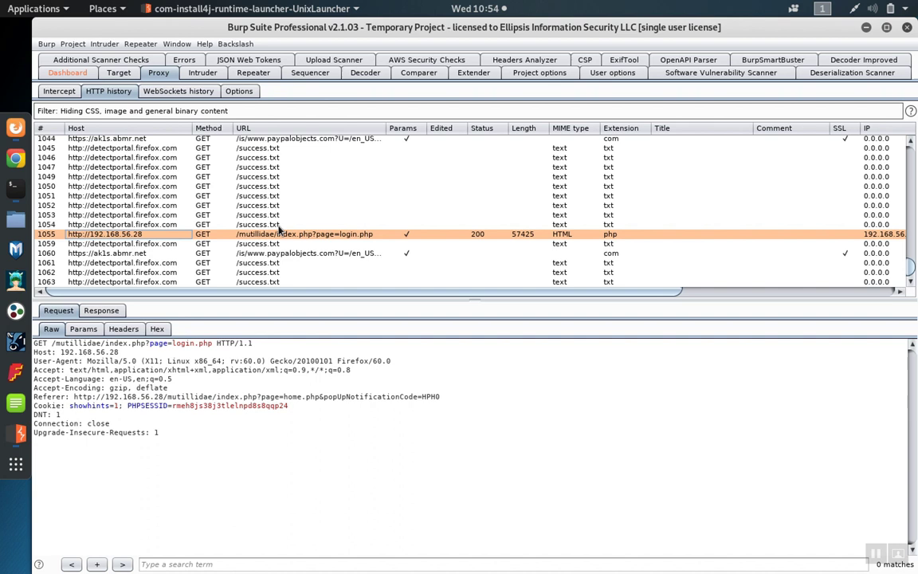
mouse_move(318, 228)
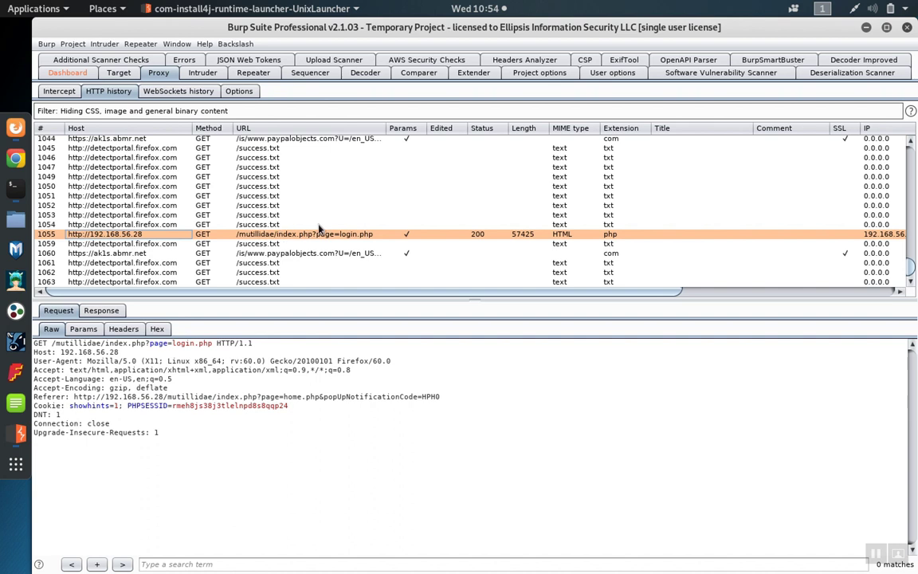
mouse_move(319, 236)
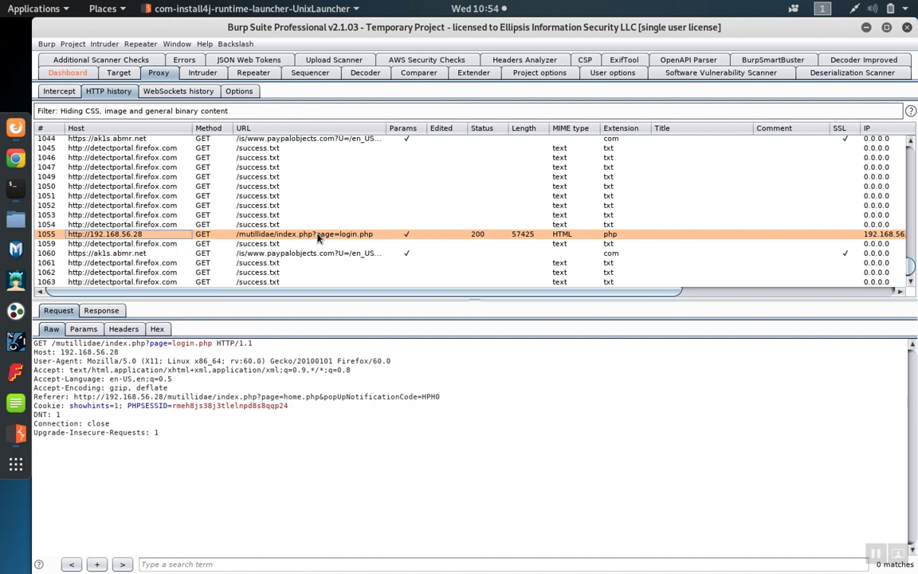
right_click(302, 233)
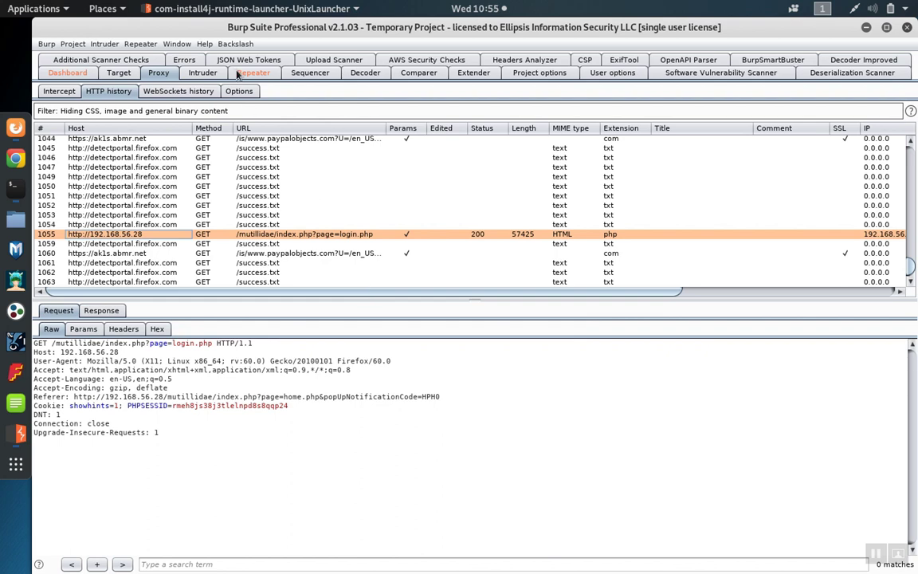
left_click(253, 73)
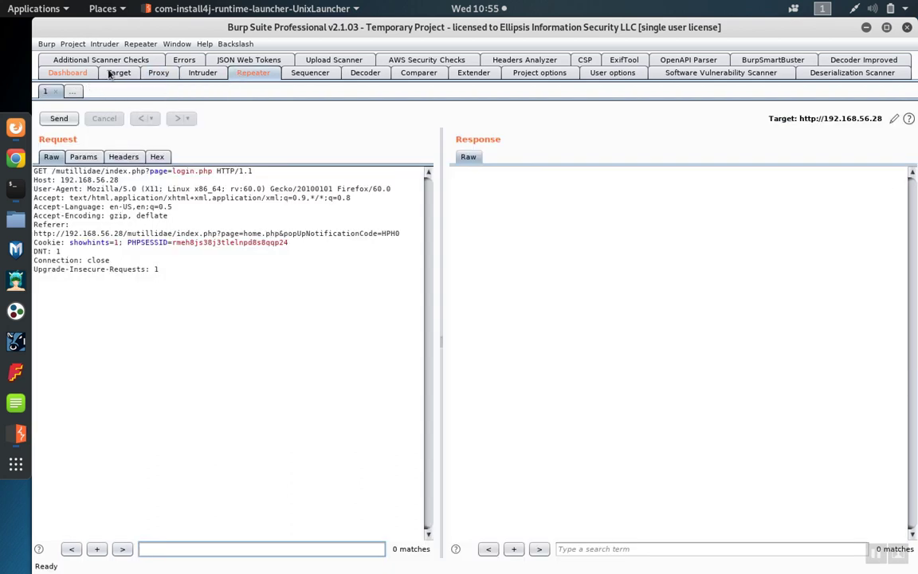
left_click(158, 73)
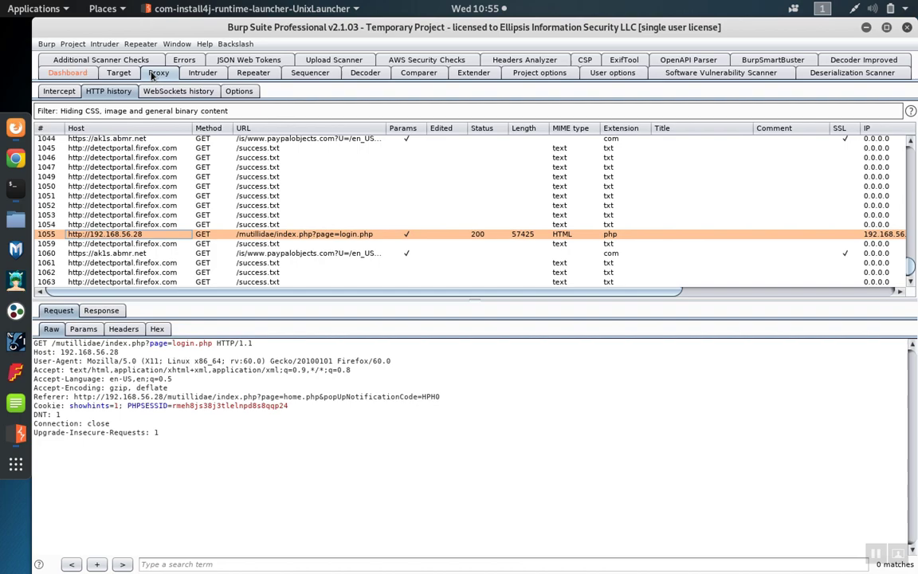